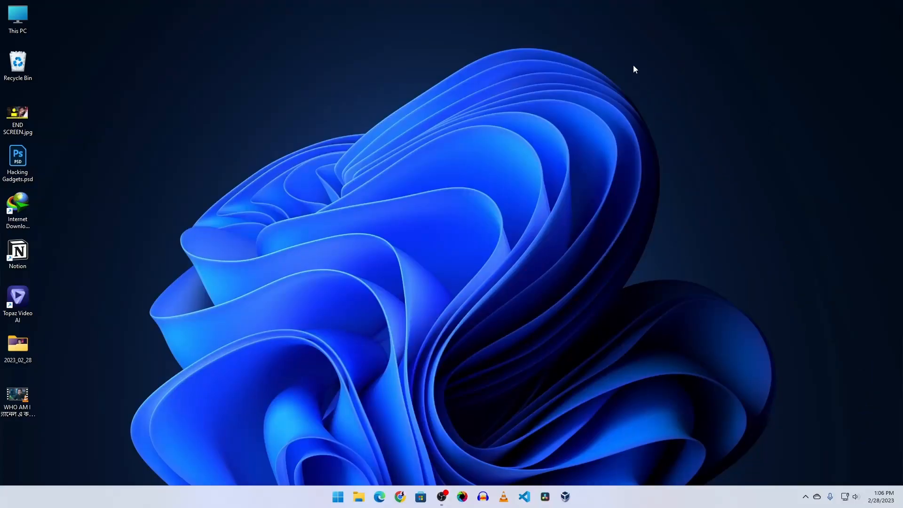
Step: Preview the talking-head video, close the player, then launch Topaz Video AI from its desktop shortcut
{"action": "left_click", "coordinate": [17, 398]}
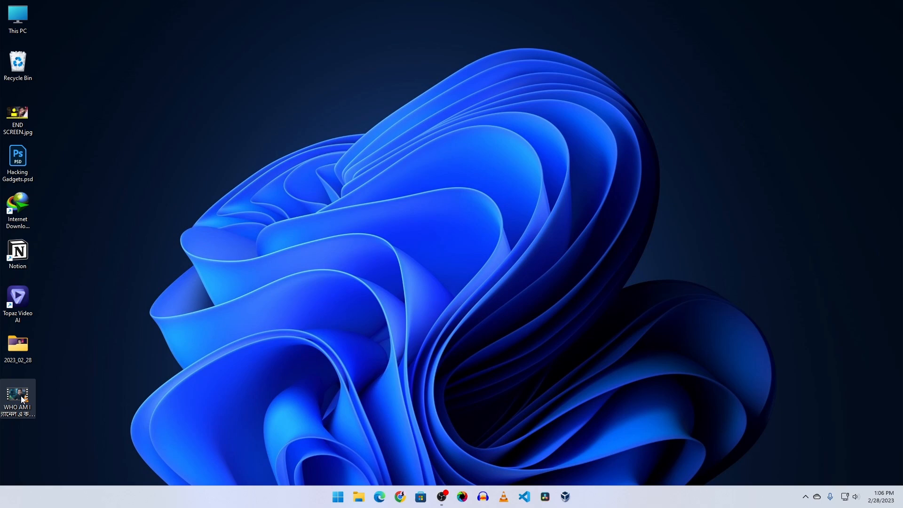
{"action": "double_click", "coordinate": [18, 396]}
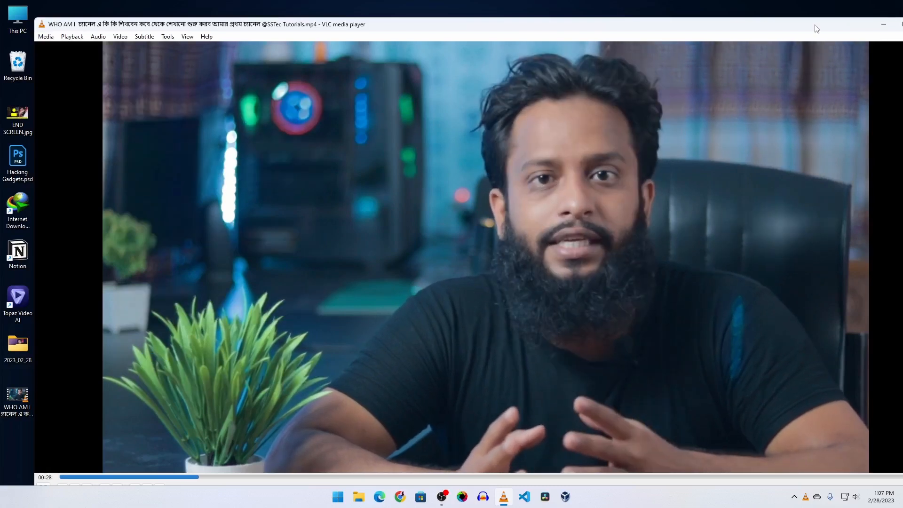
{"action": "left_click", "coordinate": [898, 24]}
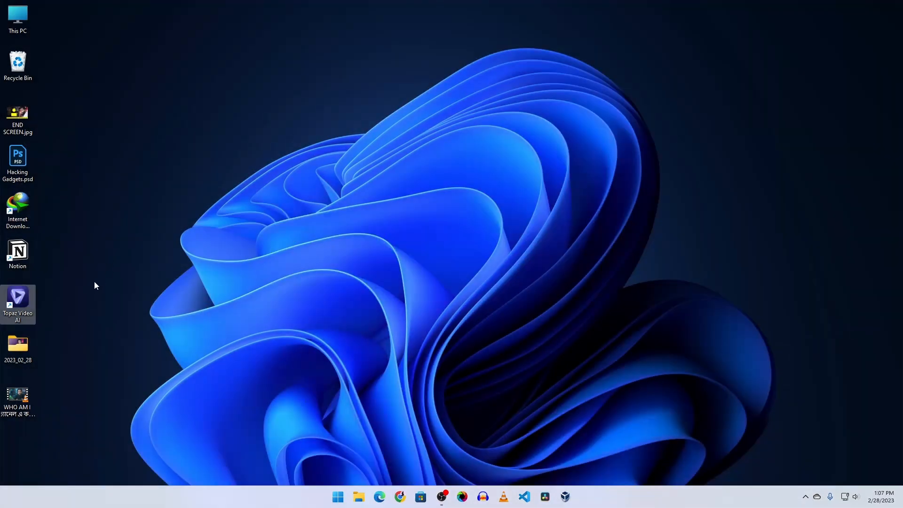
{"action": "mouse_move", "coordinate": [18, 297]}
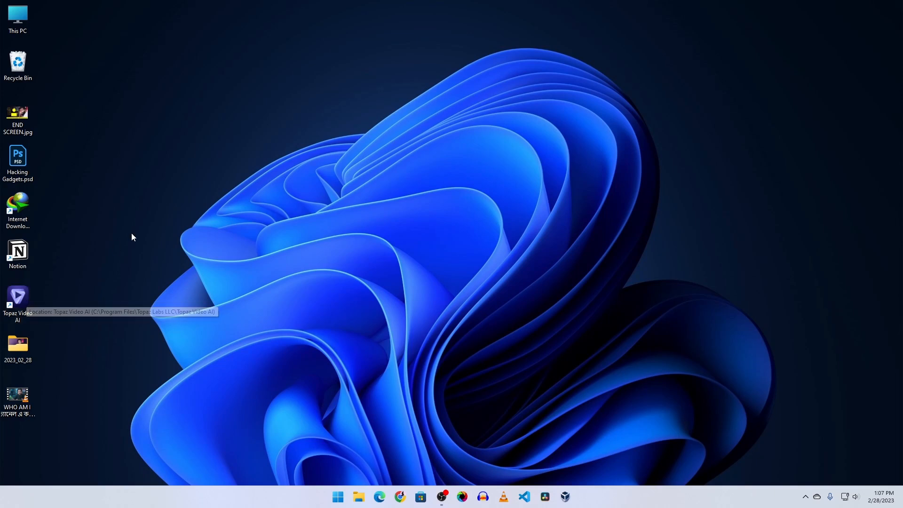
{"action": "mouse_move", "coordinate": [95, 259]}
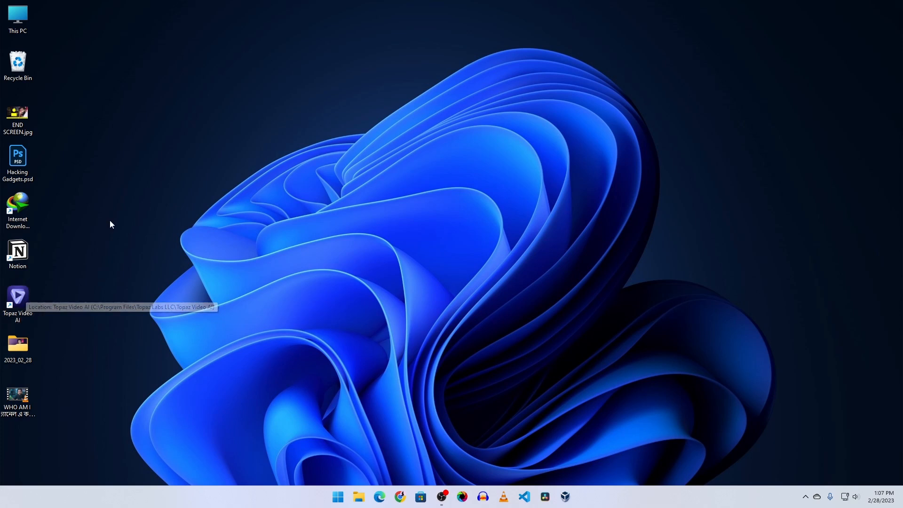
{"action": "mouse_move", "coordinate": [23, 297]}
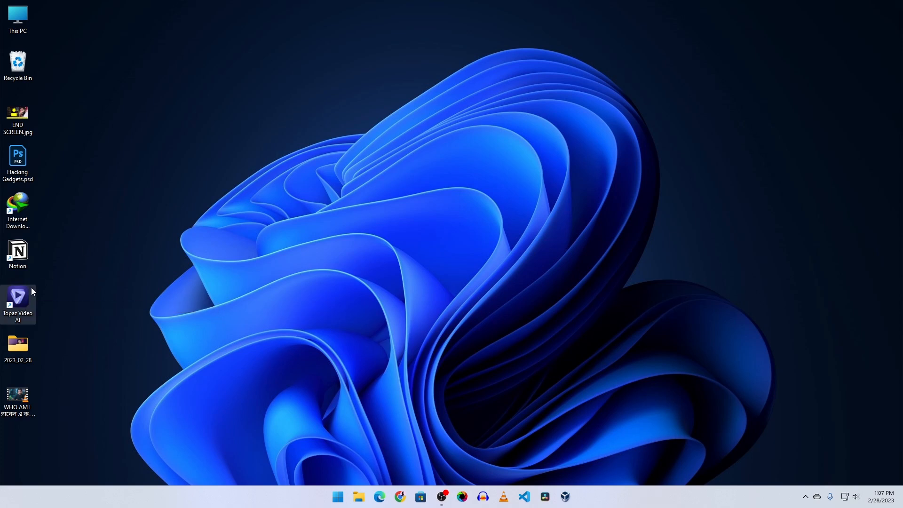
{"action": "double_click", "coordinate": [18, 297]}
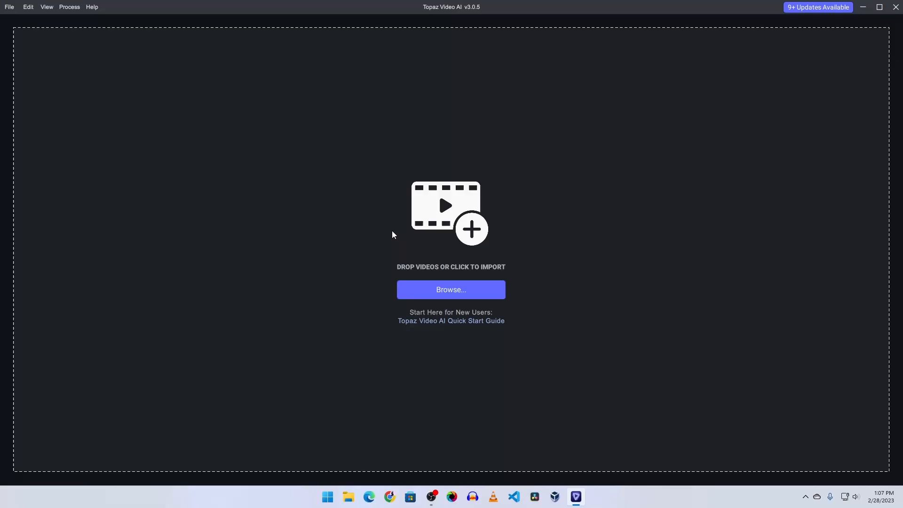
{"action": "mouse_move", "coordinate": [482, 90]}
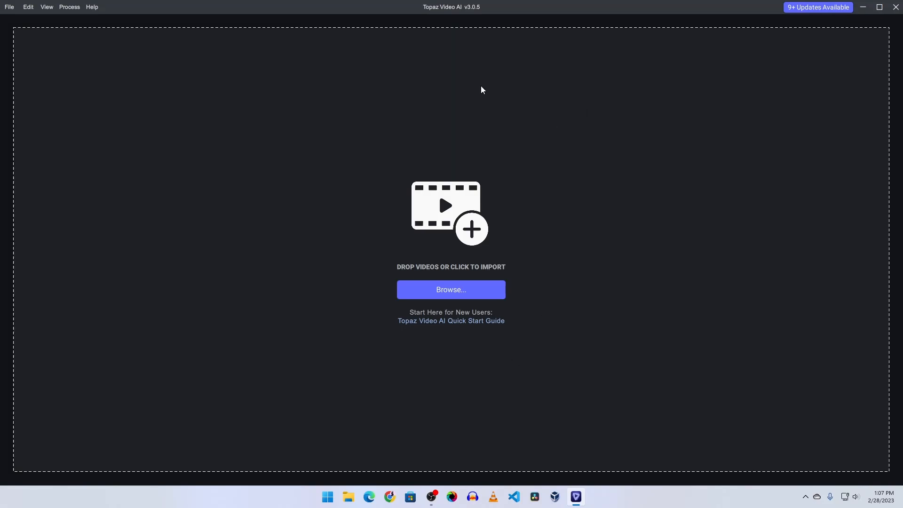
{"action": "mouse_move", "coordinate": [385, 212]}
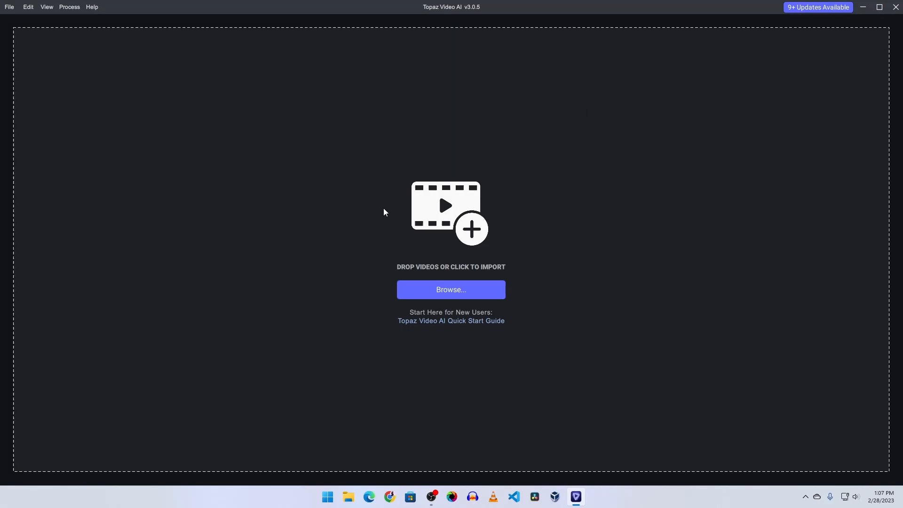
Step: Import the 1920x1080 WHO AM I talking-head video from the Desktop
{"action": "left_click", "coordinate": [450, 289]}
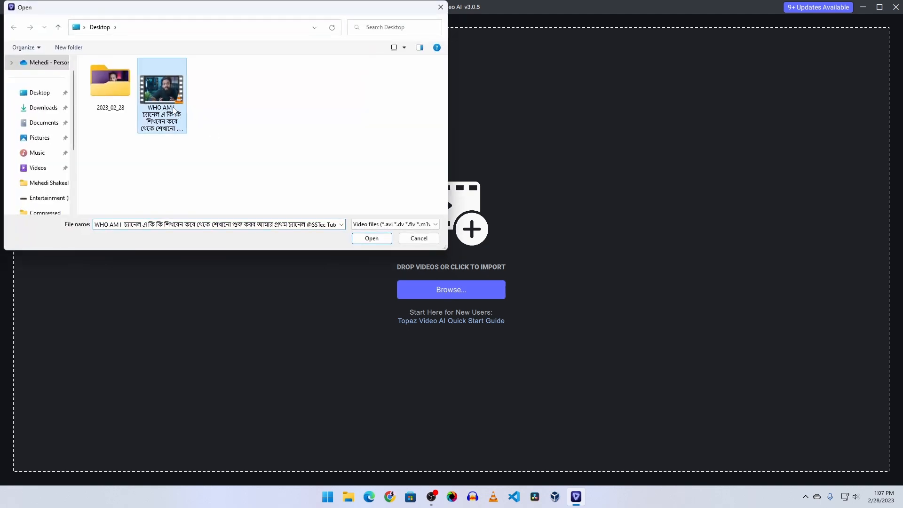
{"action": "left_click", "coordinate": [371, 238]}
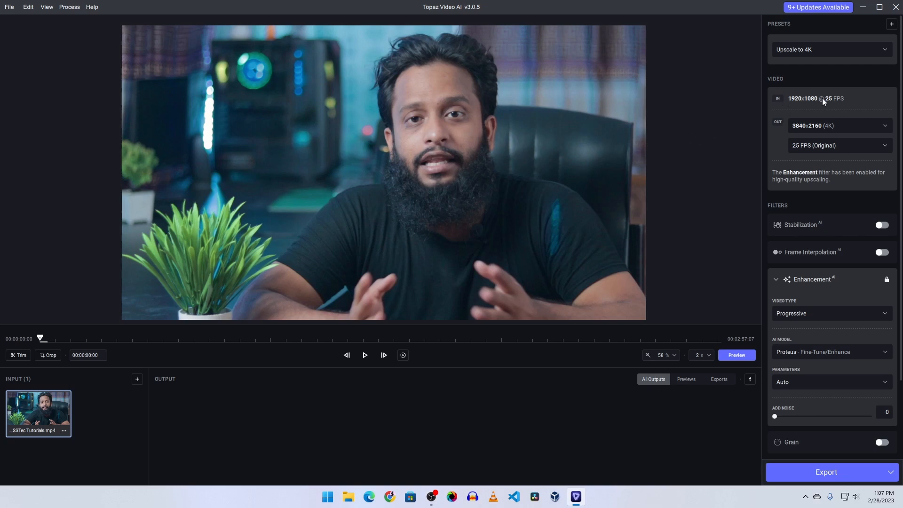
{"action": "left_click", "coordinate": [838, 125]}
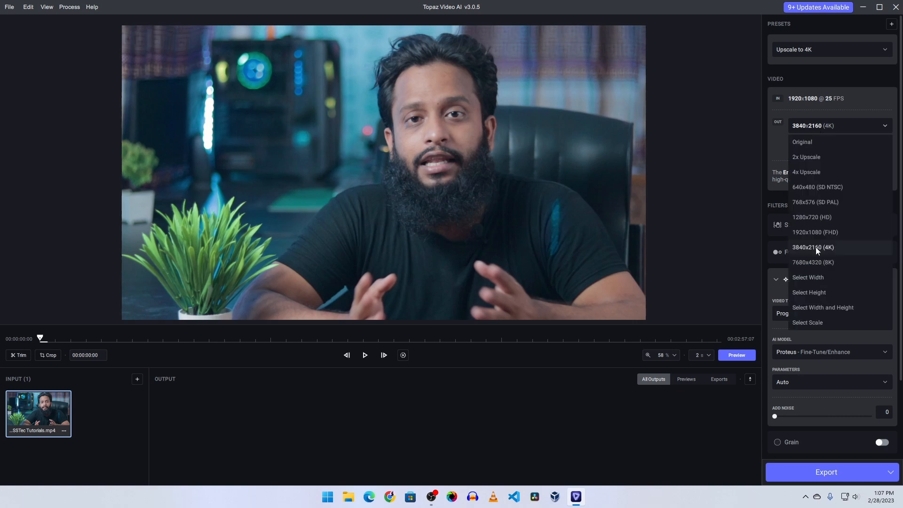
{"action": "mouse_move", "coordinate": [817, 251]}
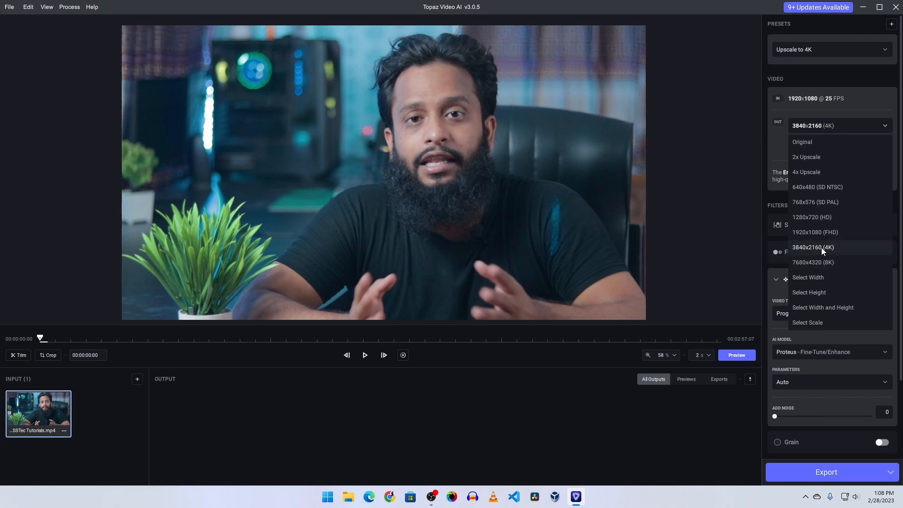
{"action": "left_click", "coordinate": [813, 247]}
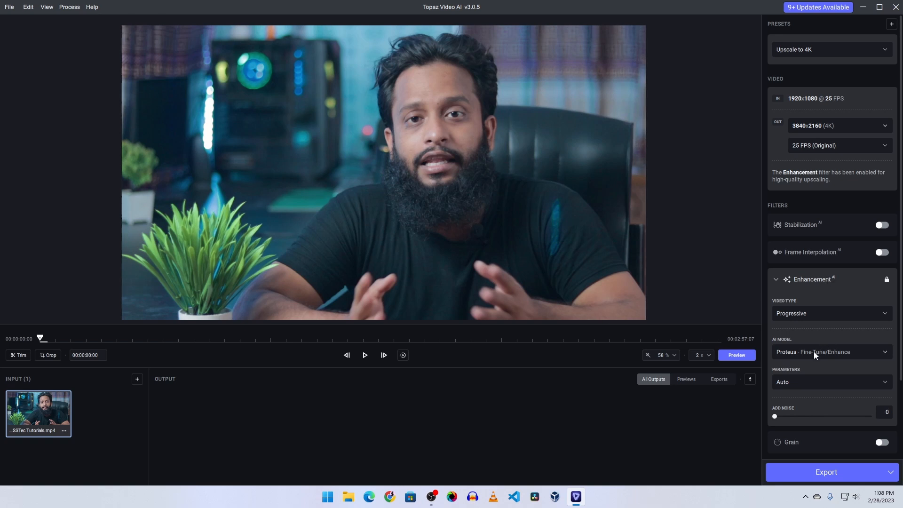
{"action": "left_click", "coordinate": [831, 352]}
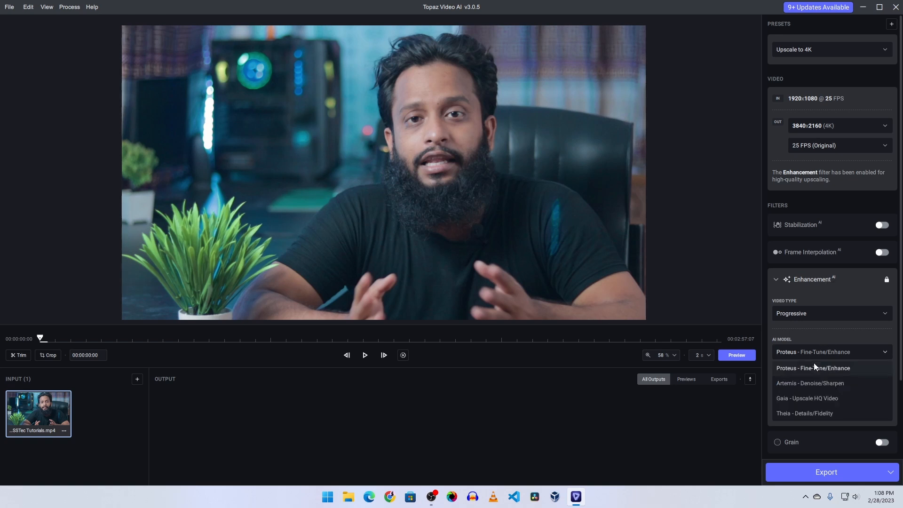
{"action": "left_click", "coordinate": [812, 367]}
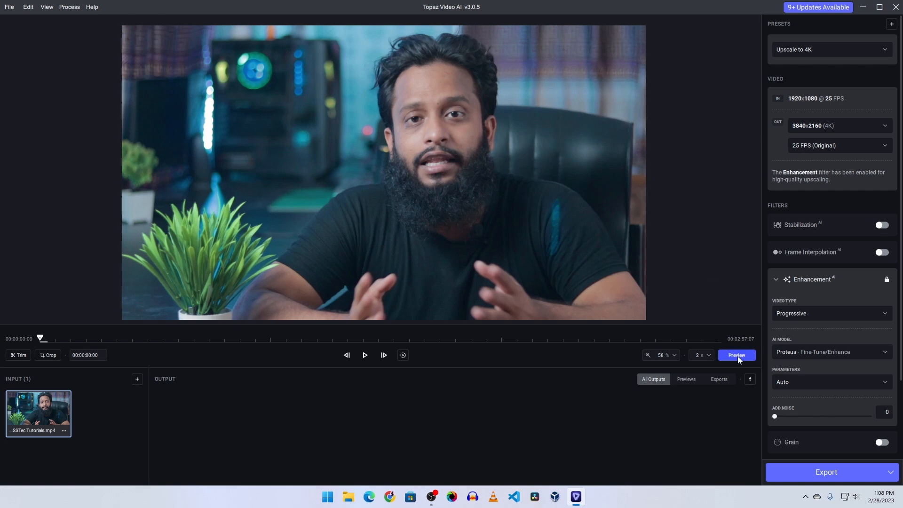
Step: Render a 3840x2160 side-by-side preview of the original and Proteus-enhanced frames
{"action": "left_click", "coordinate": [735, 355]}
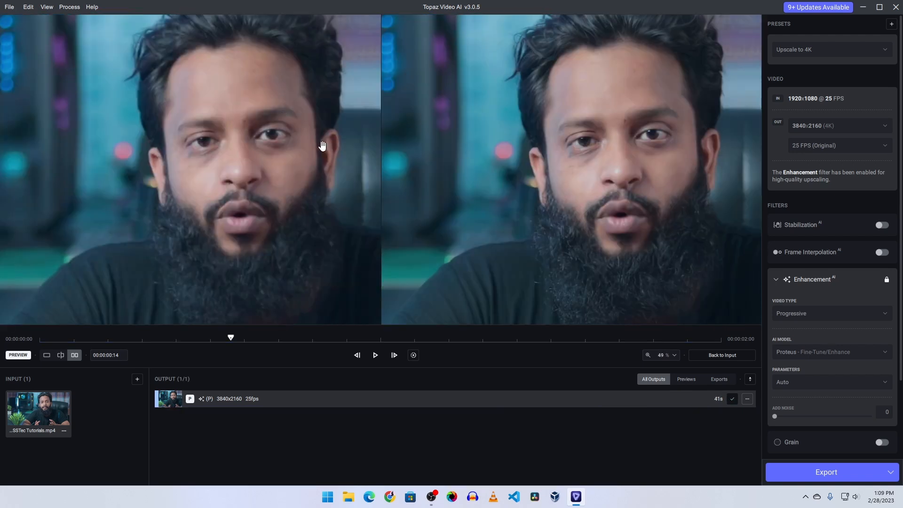
{"action": "mouse_move", "coordinate": [202, 144]}
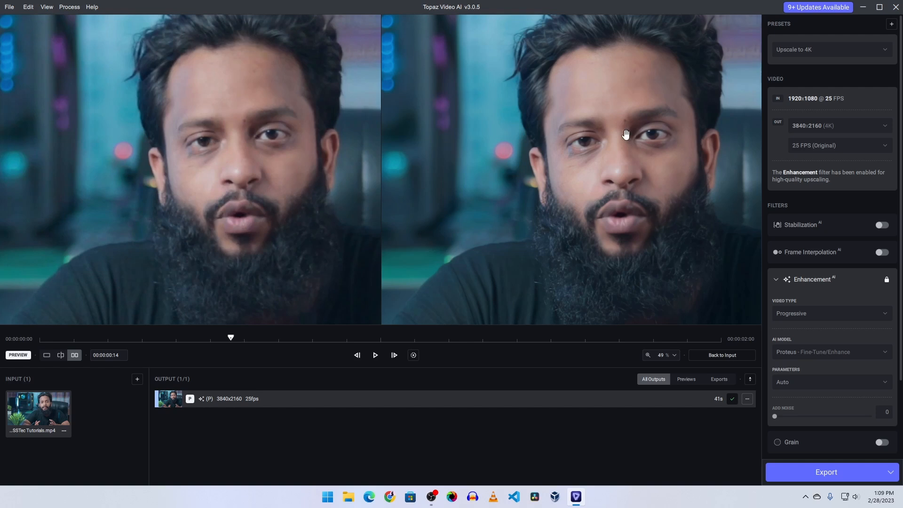
{"action": "mouse_move", "coordinate": [594, 161]}
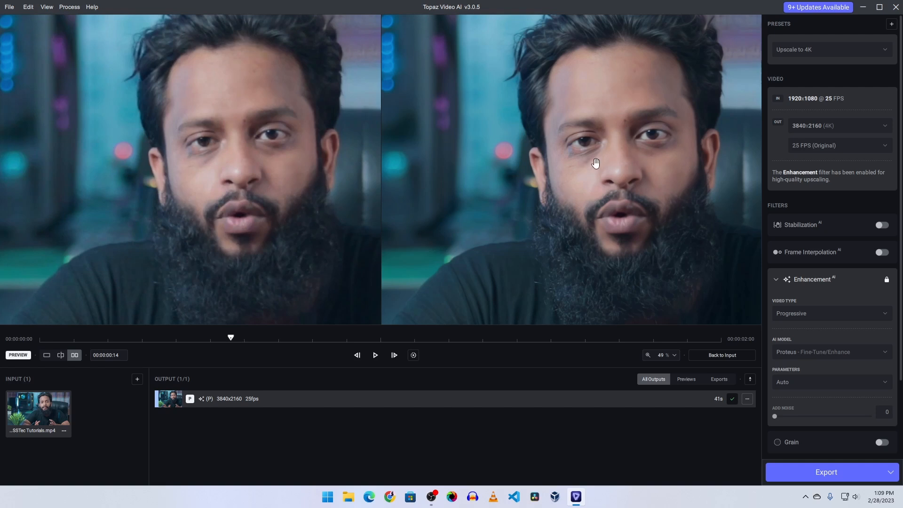
{"action": "mouse_move", "coordinate": [396, 138]}
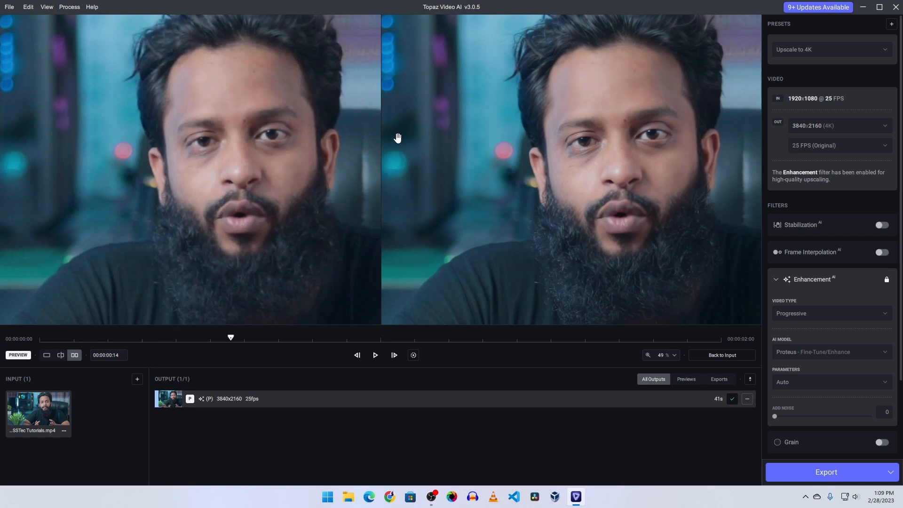
{"action": "mouse_move", "coordinate": [584, 146]}
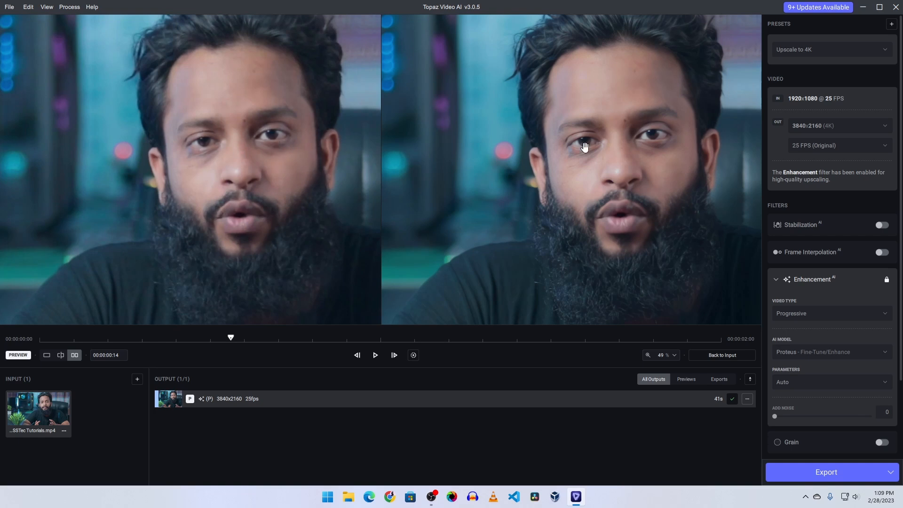